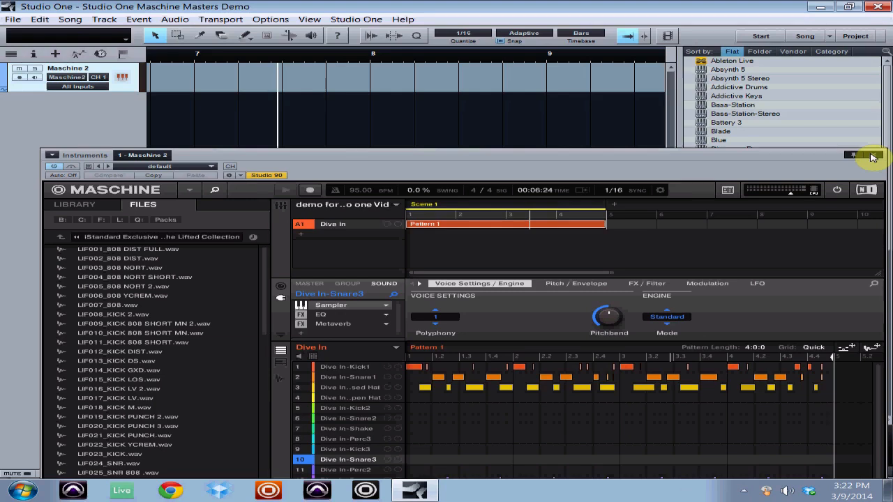
mouse_move(211, 106)
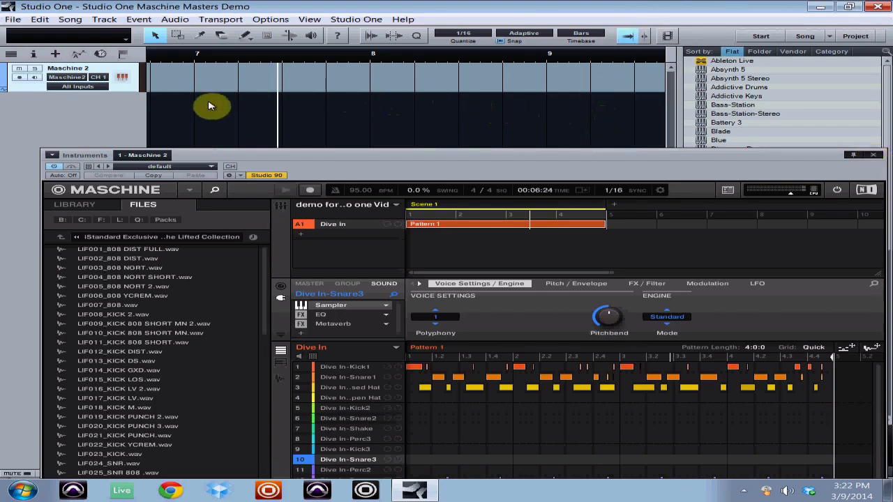
mouse_move(486, 104)
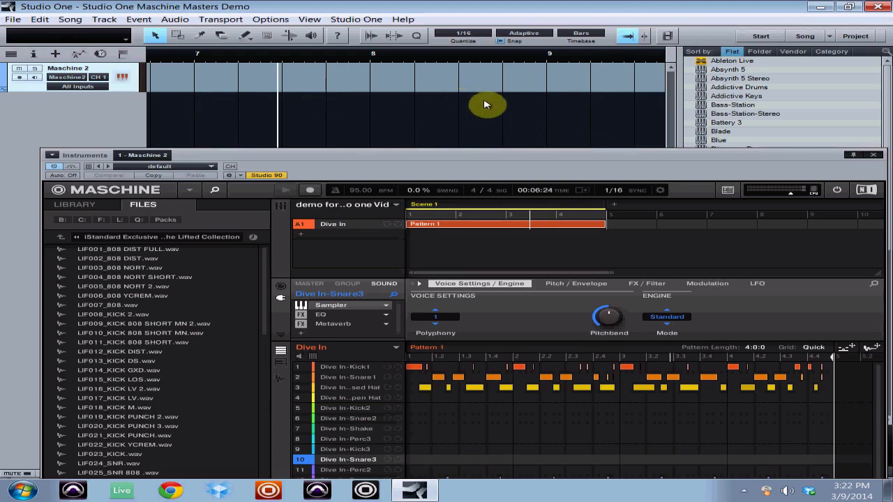
mouse_move(470, 70)
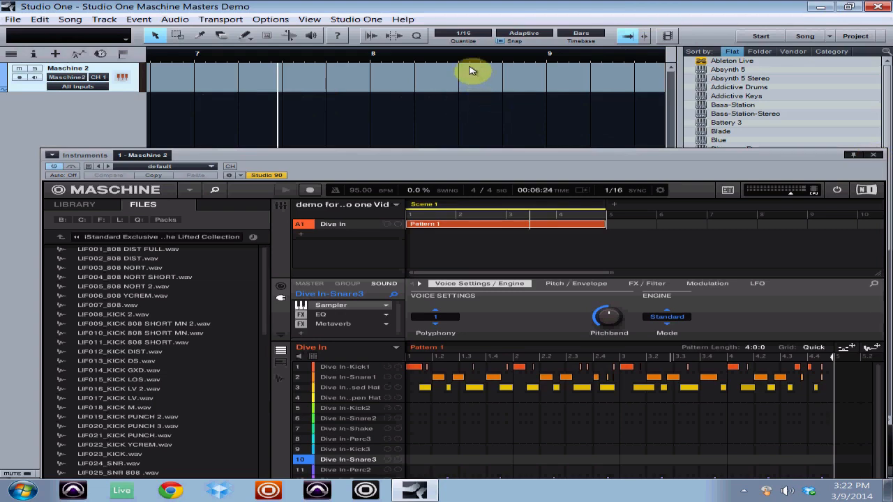
mouse_move(579, 161)
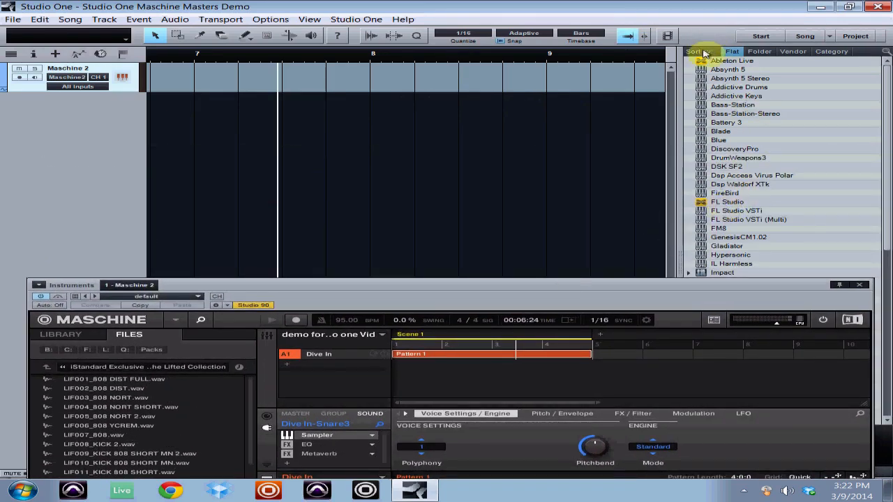
Step: Scroll the browser's instrument list down toward Maschine 2
scroll(down, 3)
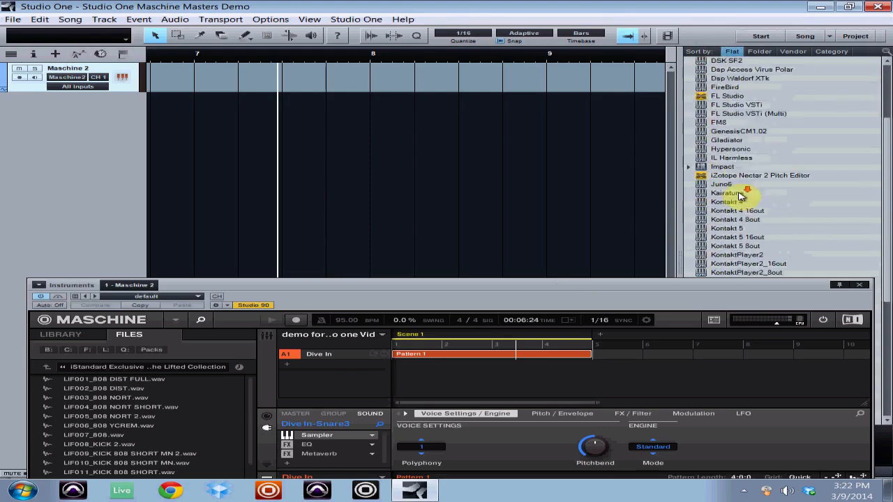
scroll(down, 3)
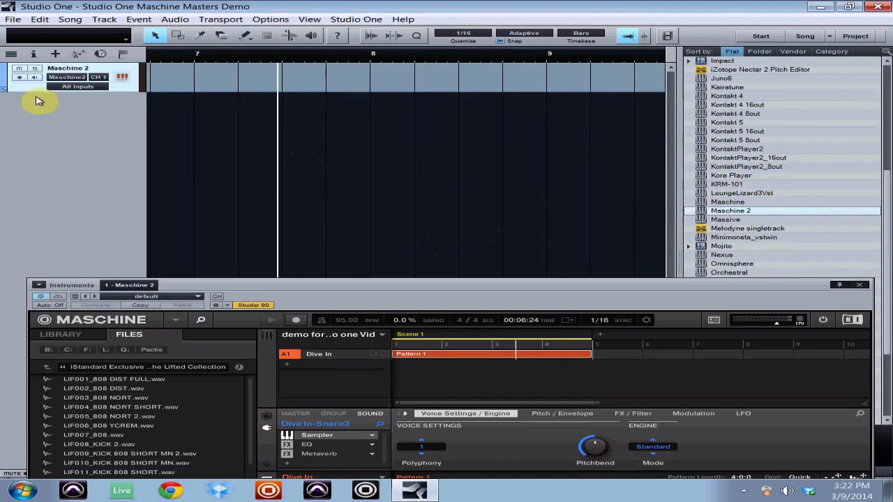
mouse_move(290, 272)
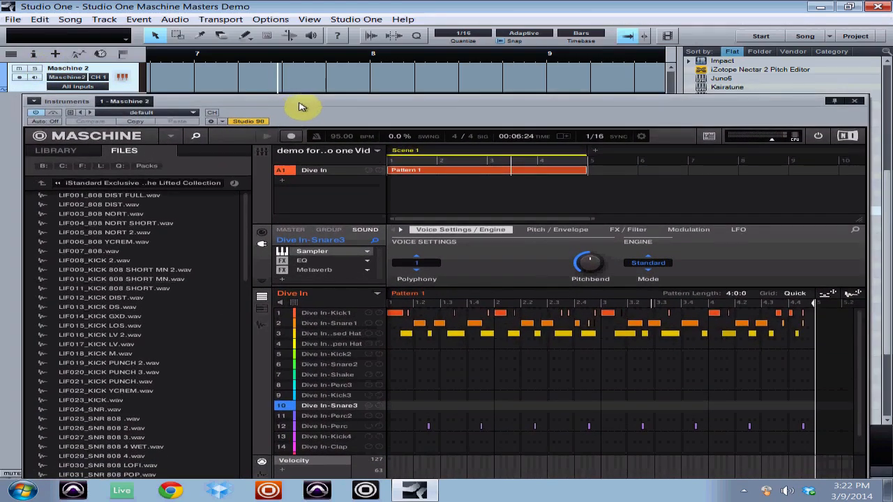
mouse_move(178, 136)
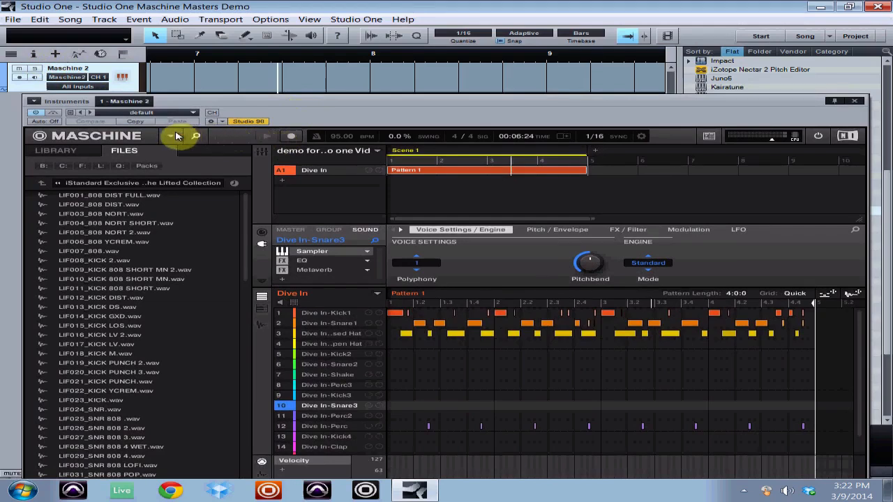
Step: Choose File > Save As from the Maschine menu for the Dive In project
click(170, 136)
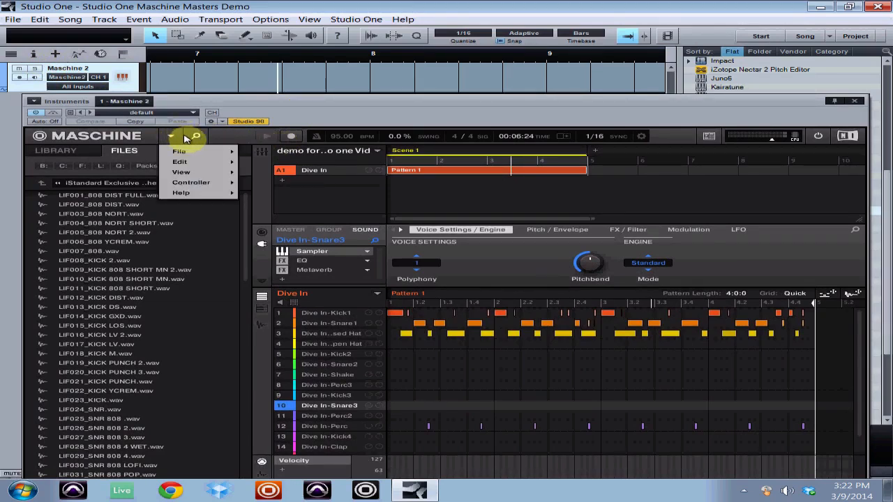
click(179, 151)
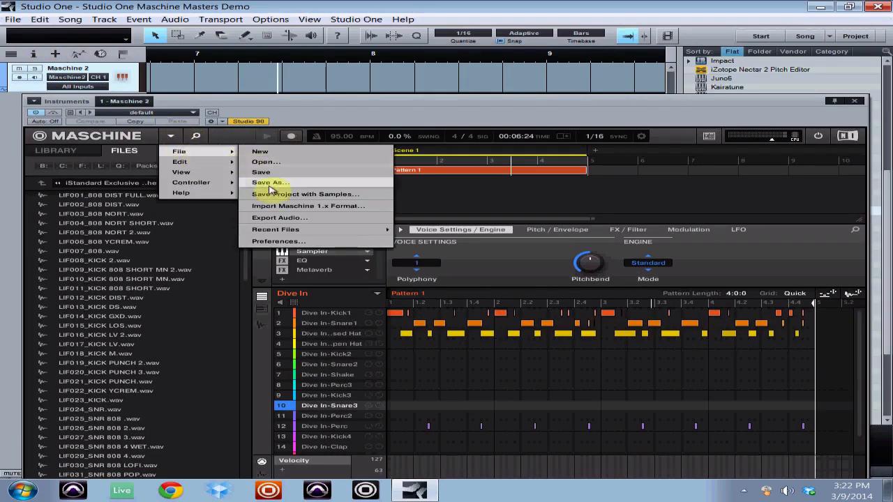
click(275, 230)
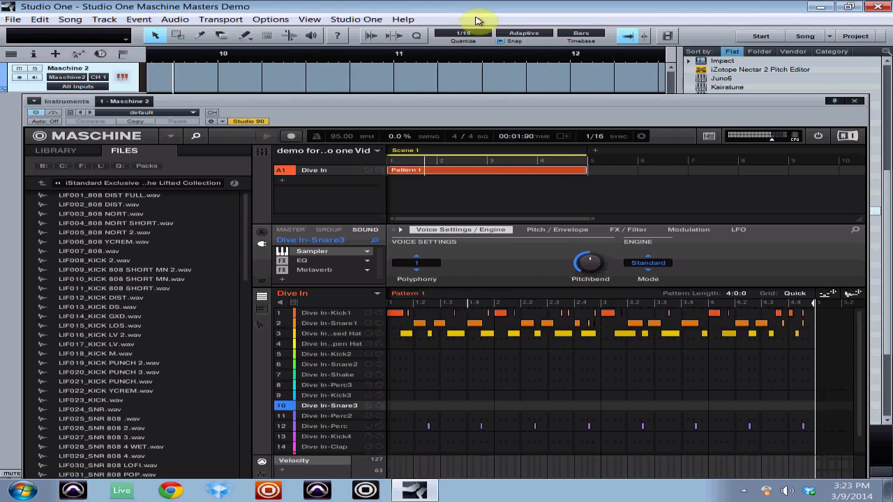
mouse_move(403, 19)
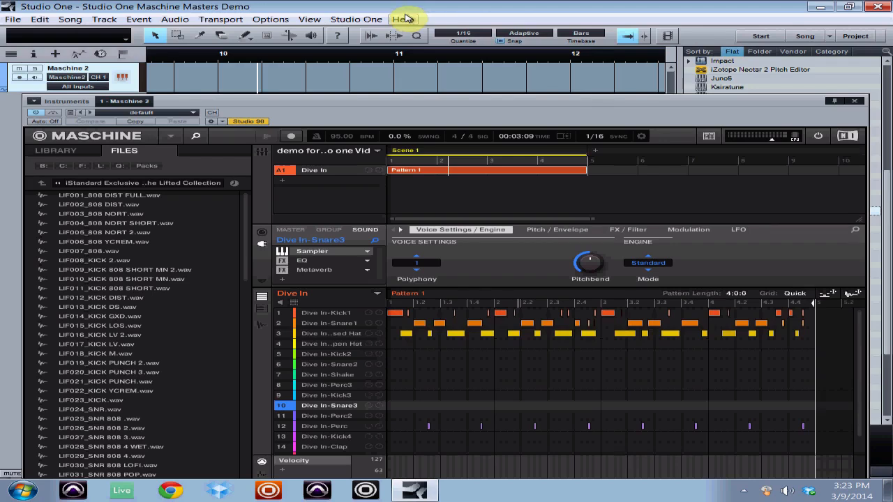
mouse_move(402, 19)
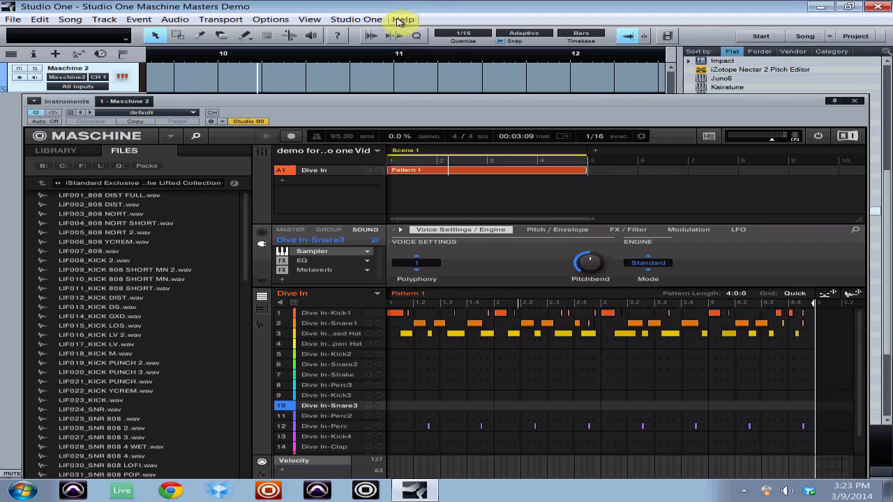
mouse_move(237, 78)
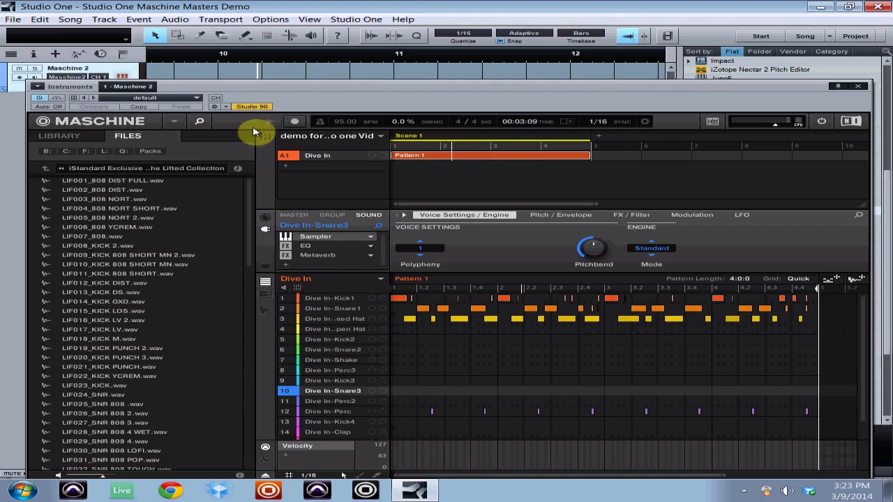
mouse_move(459, 160)
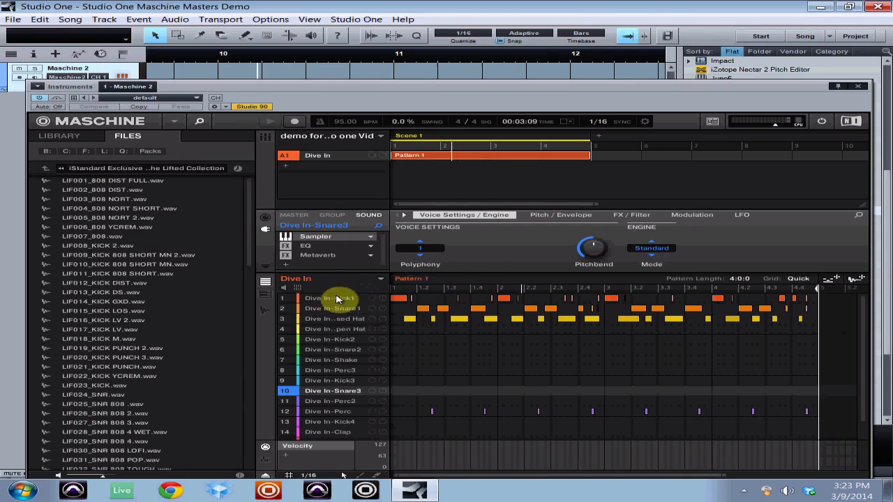
Step: Select the Dive In-Kick1 sound and show its Output audio settings
click(327, 297)
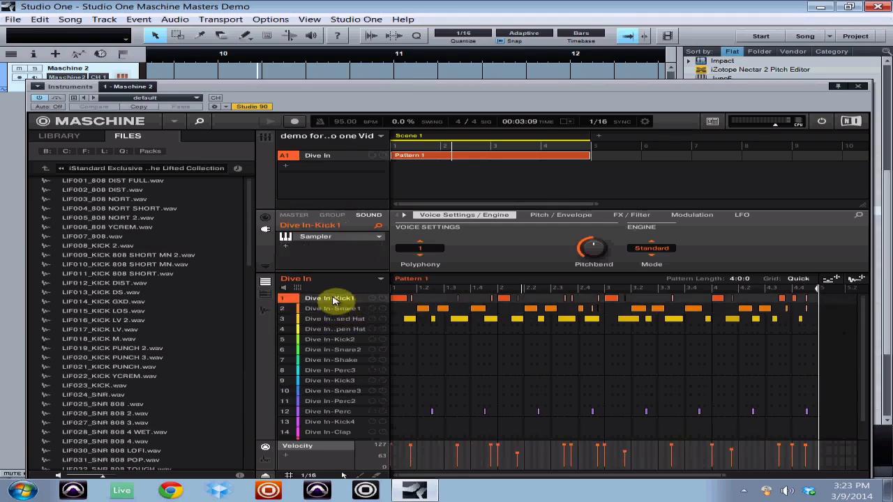
click(265, 220)
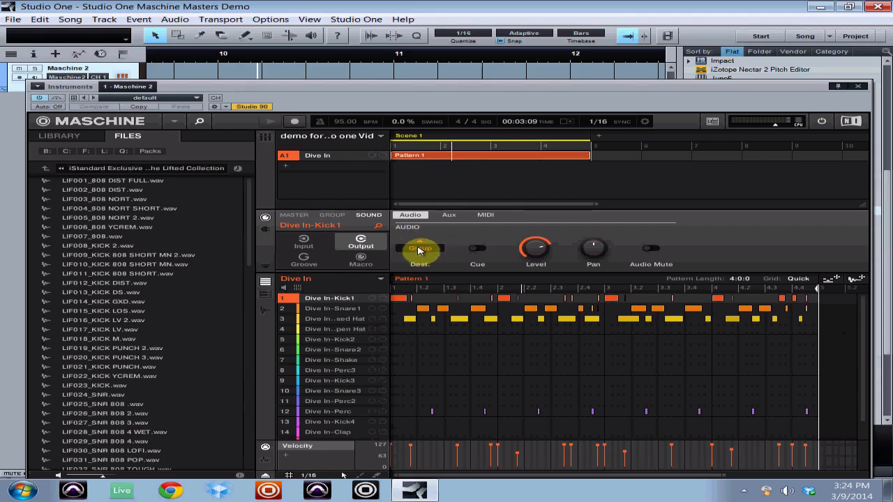
Step: Set Audio Dest. to Ext. 2 for Snare1, Ext. 3 for Closed Hat, Ext. 4 for Perc
click(420, 248)
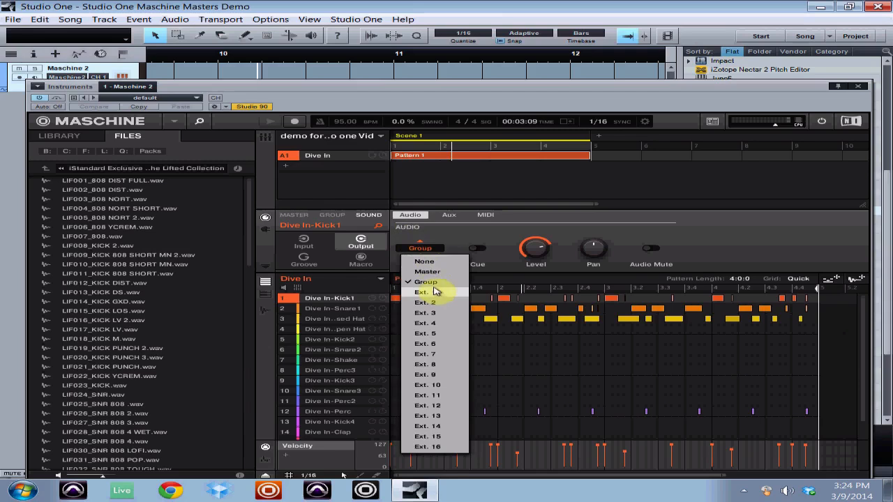
mouse_move(438, 292)
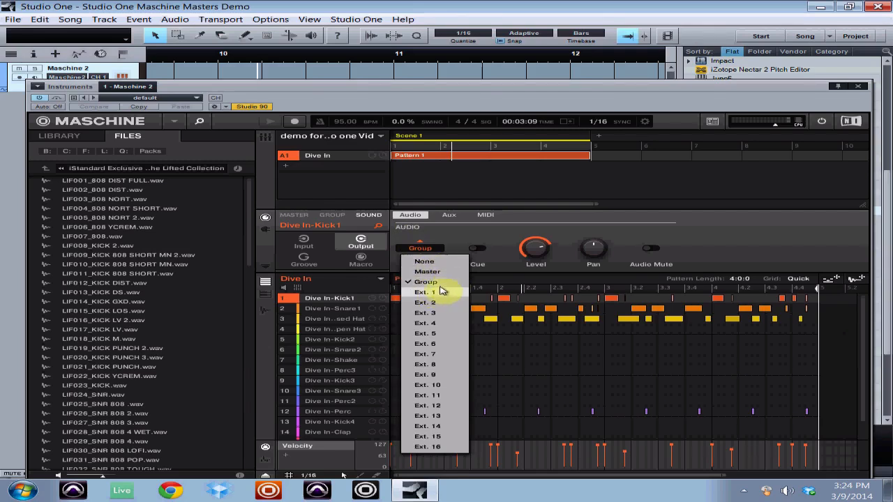
mouse_move(427, 271)
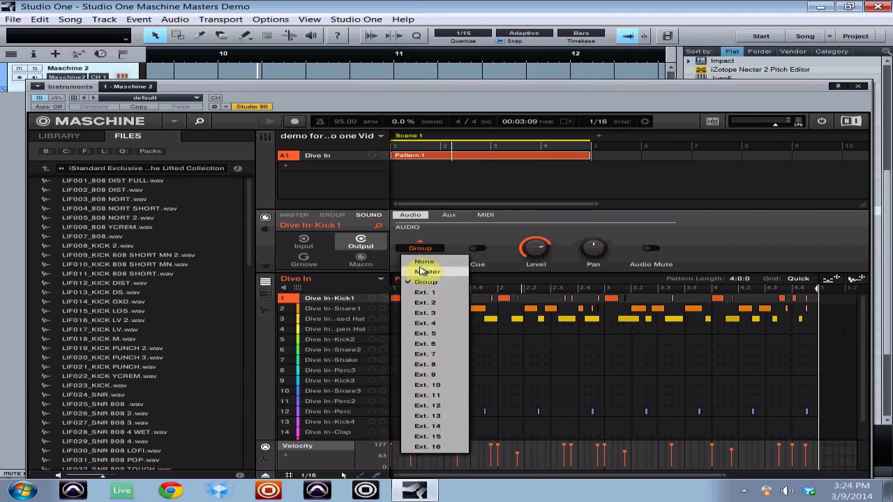
mouse_move(432, 292)
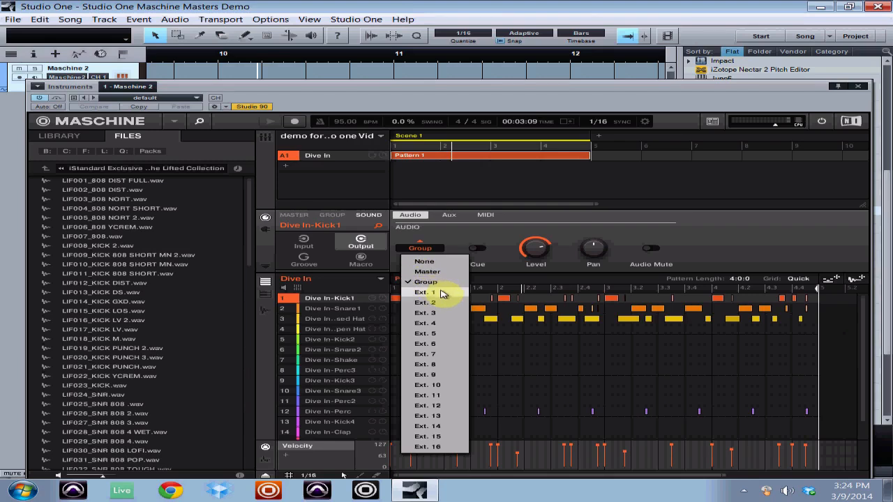
click(424, 291)
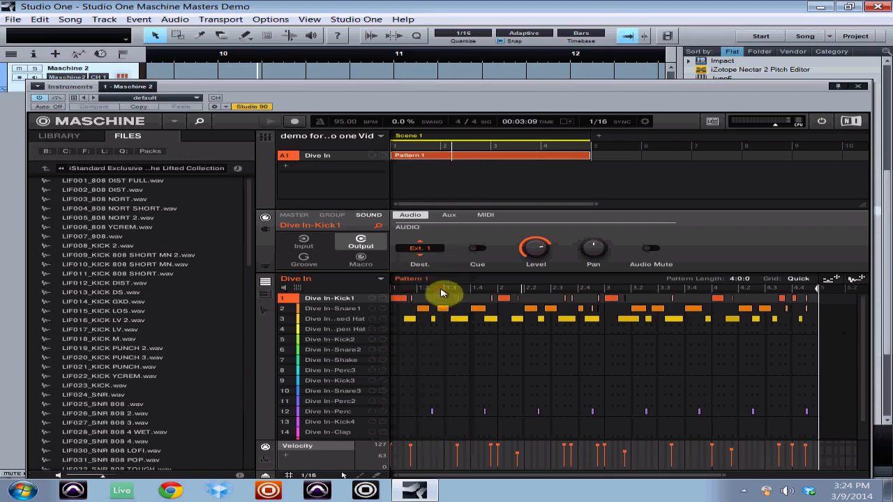
click(332, 308)
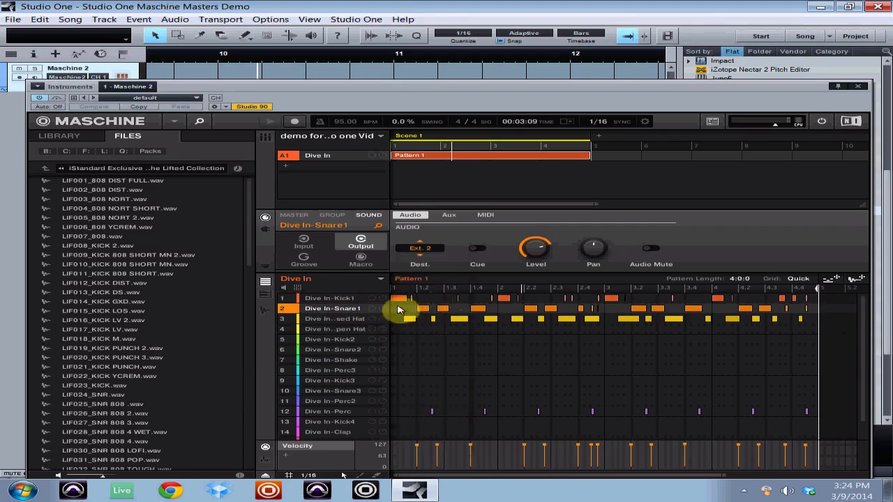
click(419, 248)
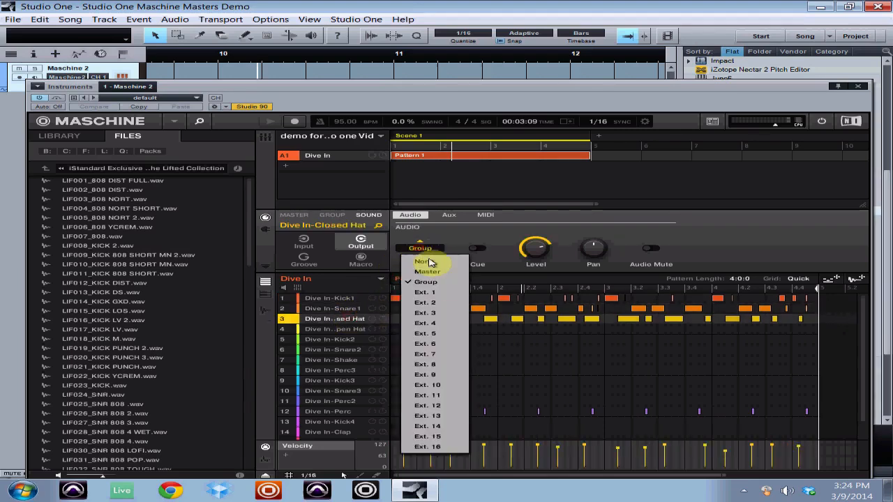
click(425, 313)
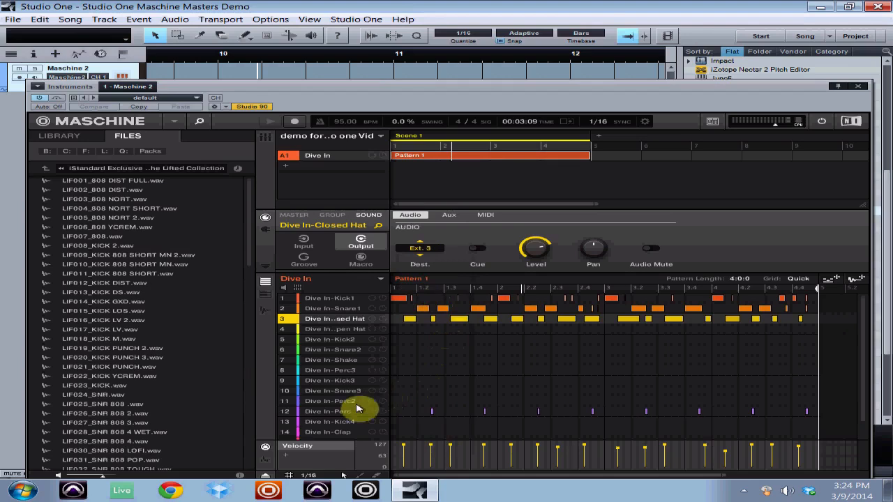
click(328, 412)
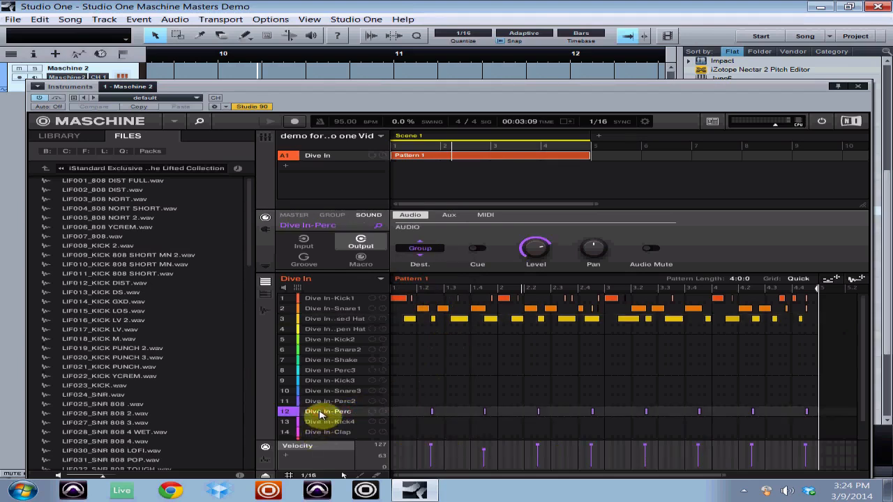
click(420, 248)
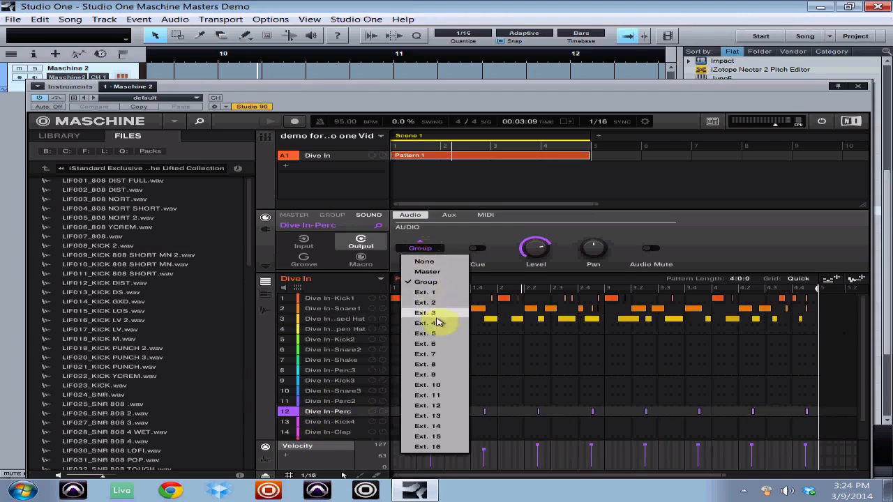
click(425, 323)
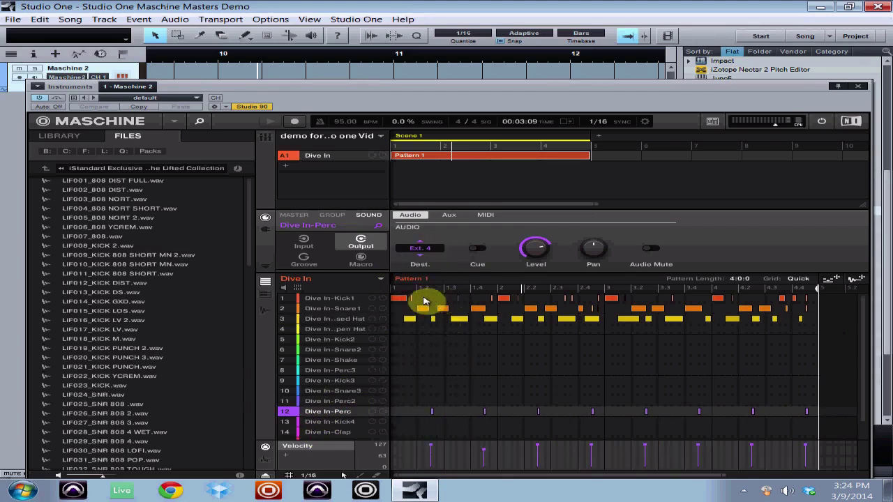
mouse_move(440, 339)
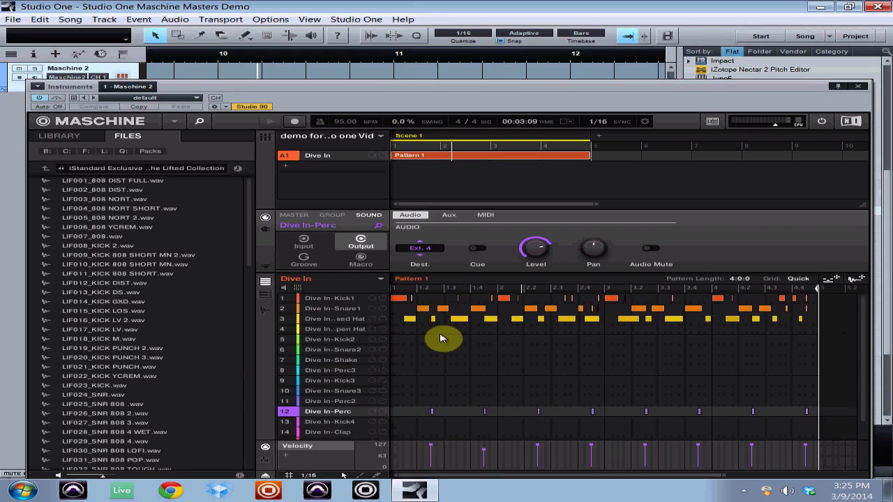
mouse_move(387, 311)
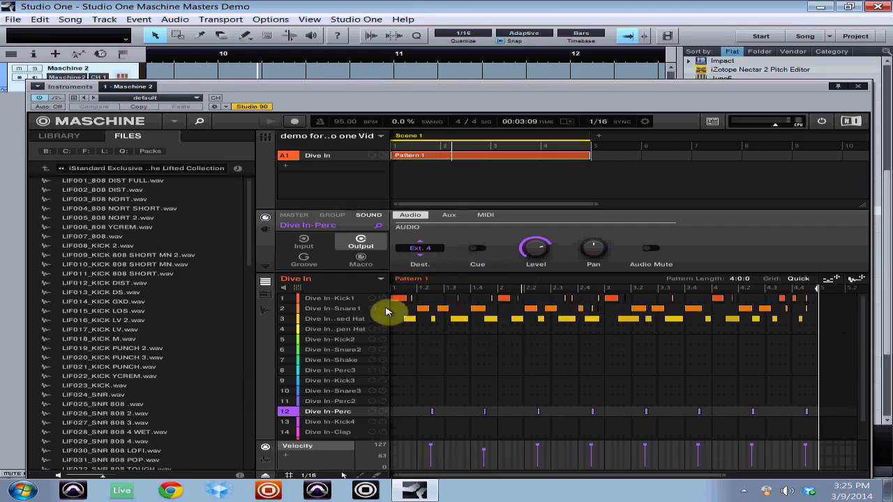
mouse_move(384, 303)
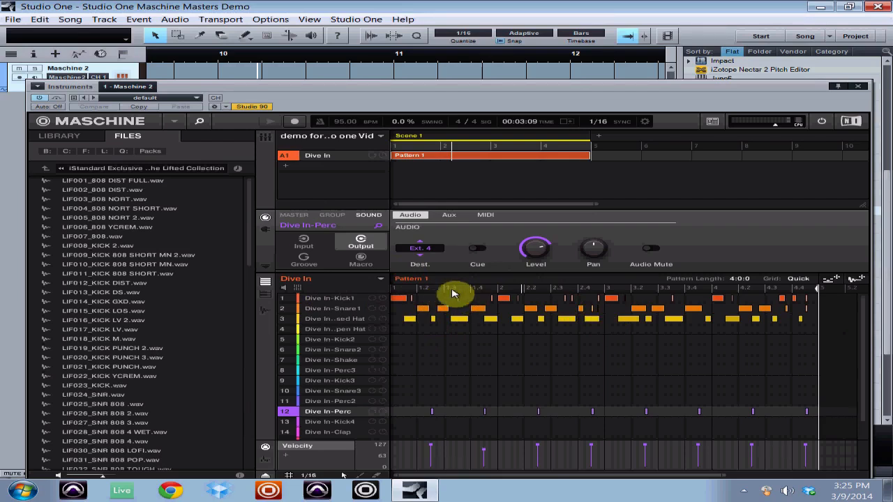
mouse_move(497, 80)
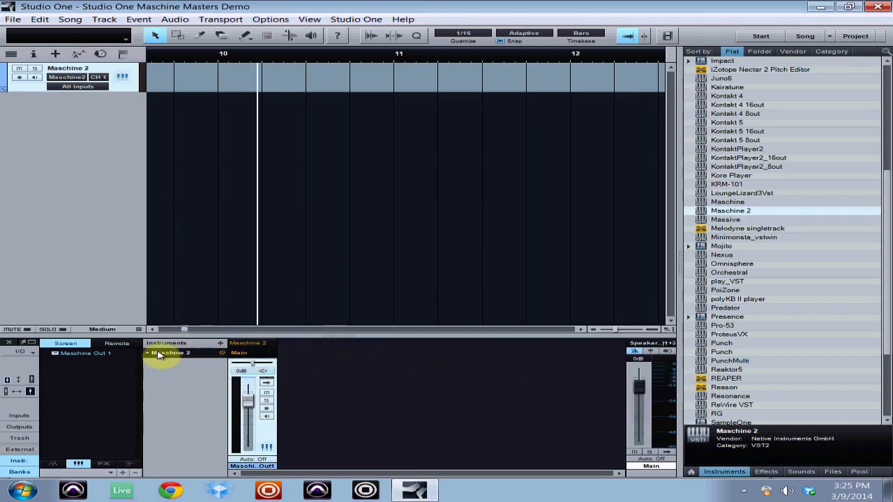
mouse_move(168, 360)
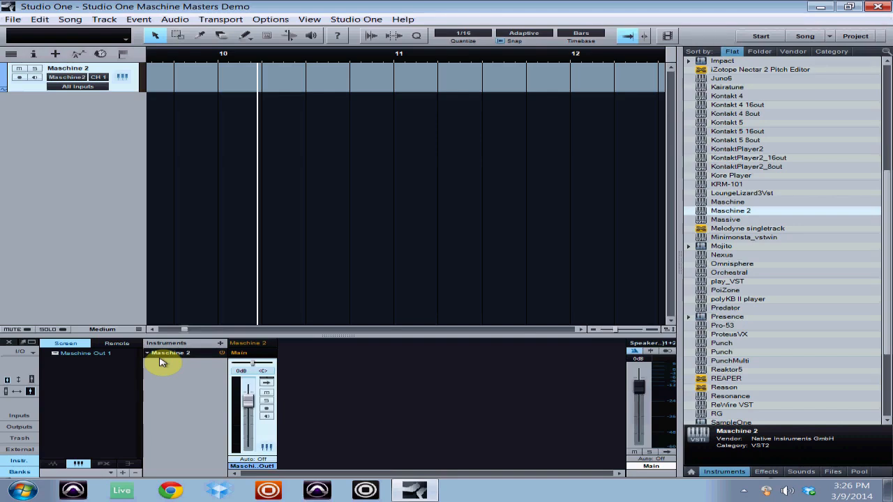
mouse_move(186, 361)
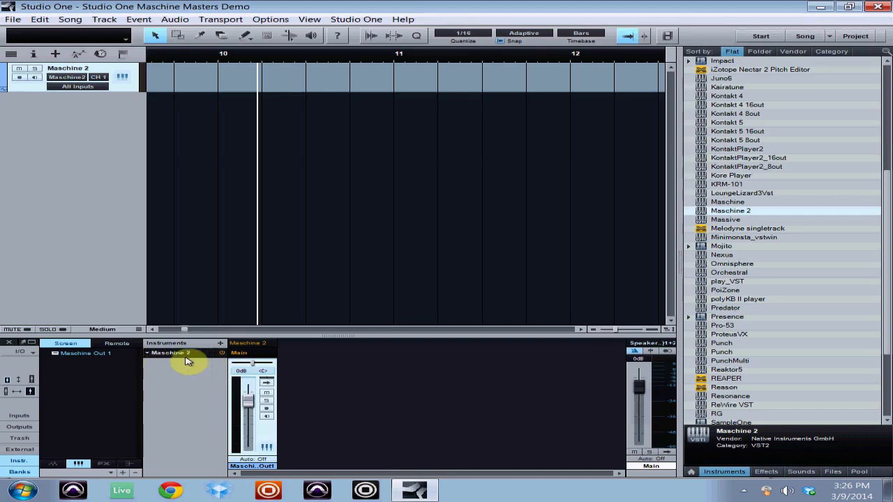
mouse_move(154, 357)
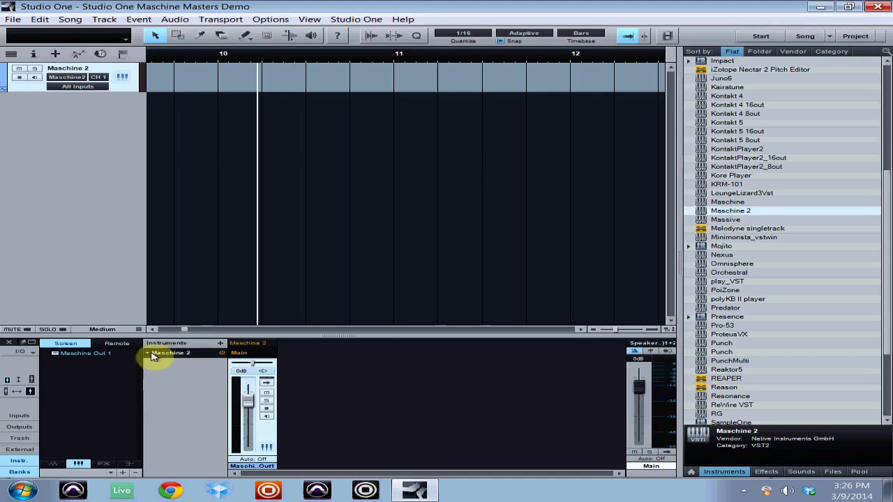
Step: Expand the Maschine 2 instrument to list its outputs
click(171, 352)
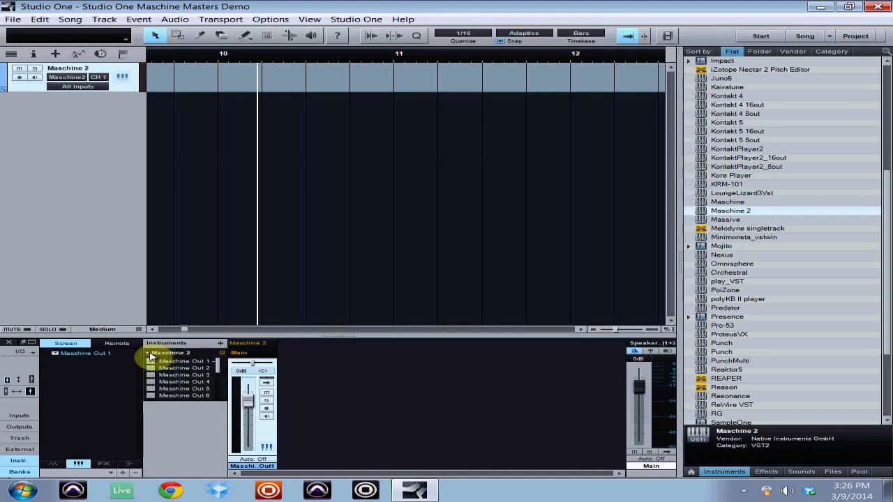
right_click(171, 352)
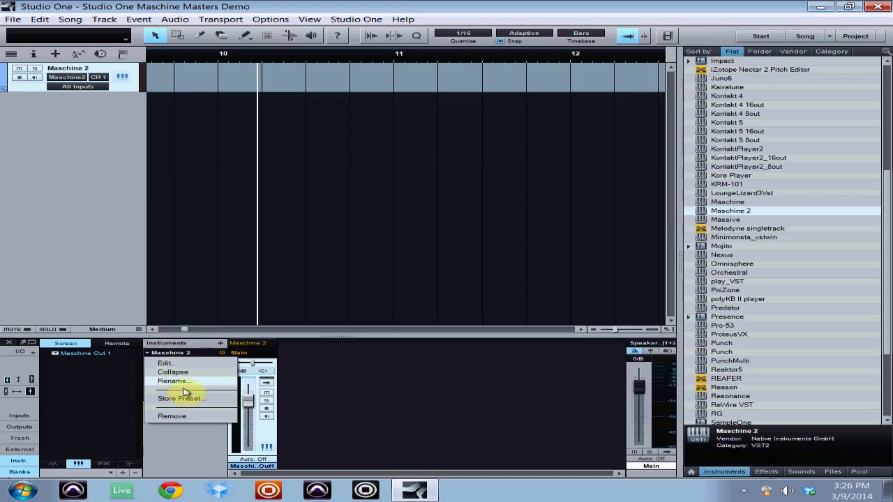
mouse_move(187, 380)
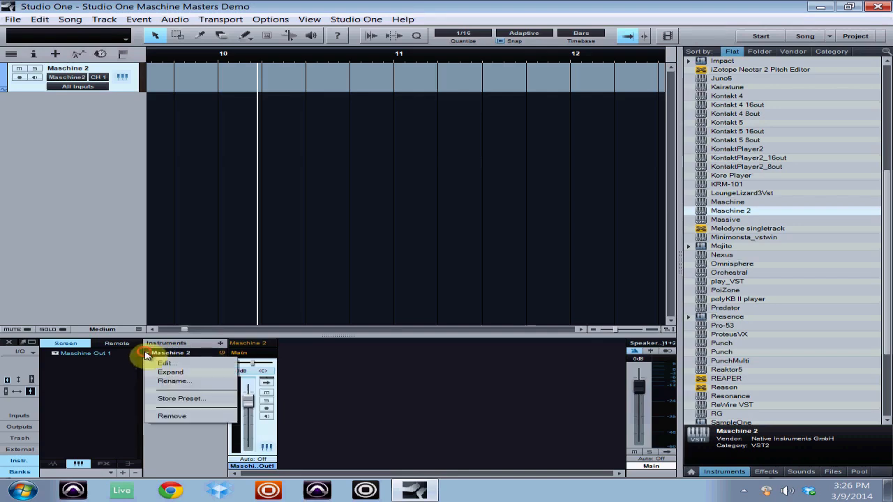
click(170, 371)
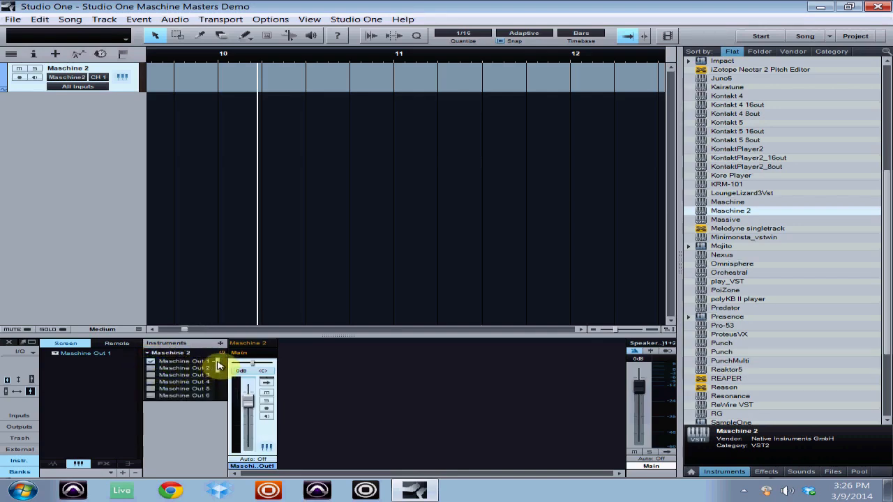
scroll(down, 3)
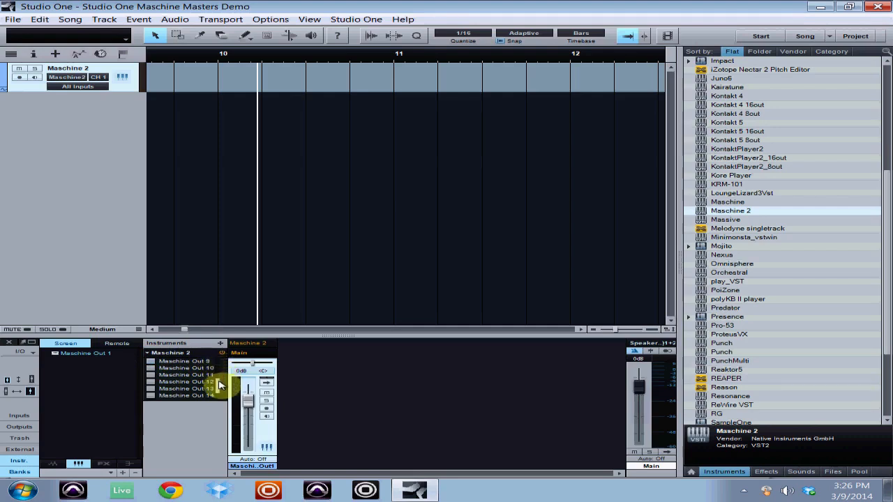
scroll(up, 3)
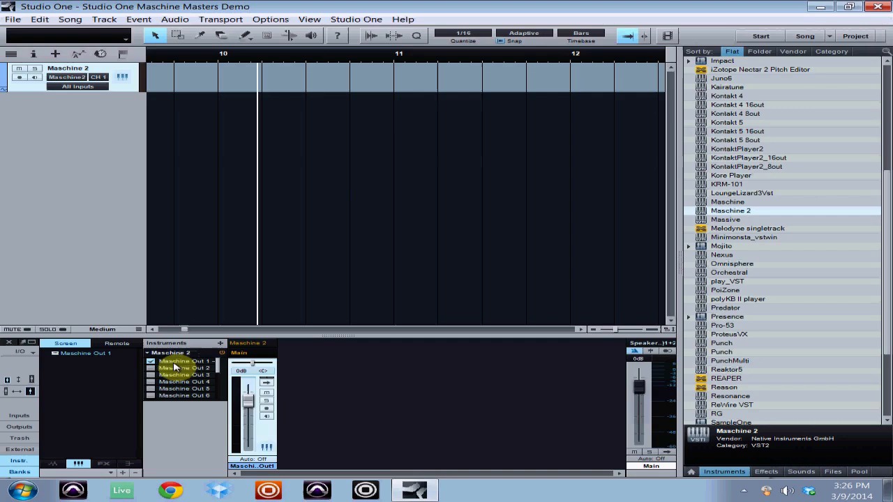
Step: Add Maschine Out 2, Out 3 and Out 4 as mixer channels
click(151, 367)
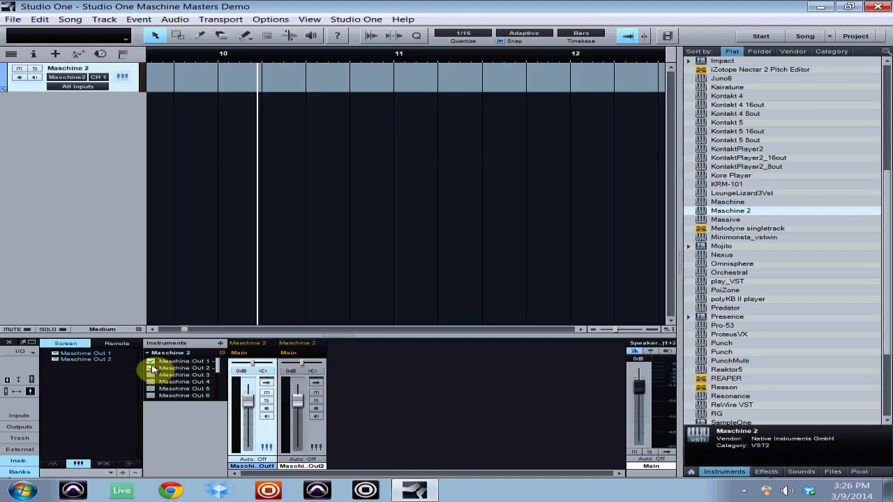
click(150, 382)
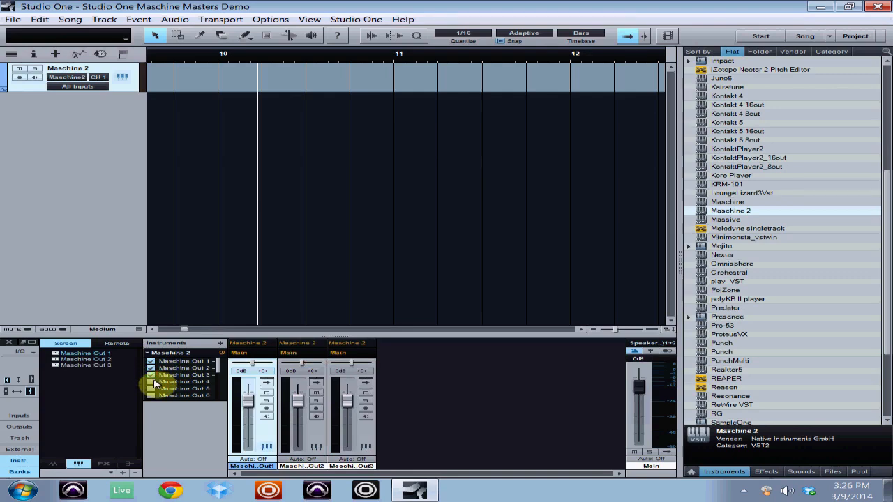
click(150, 381)
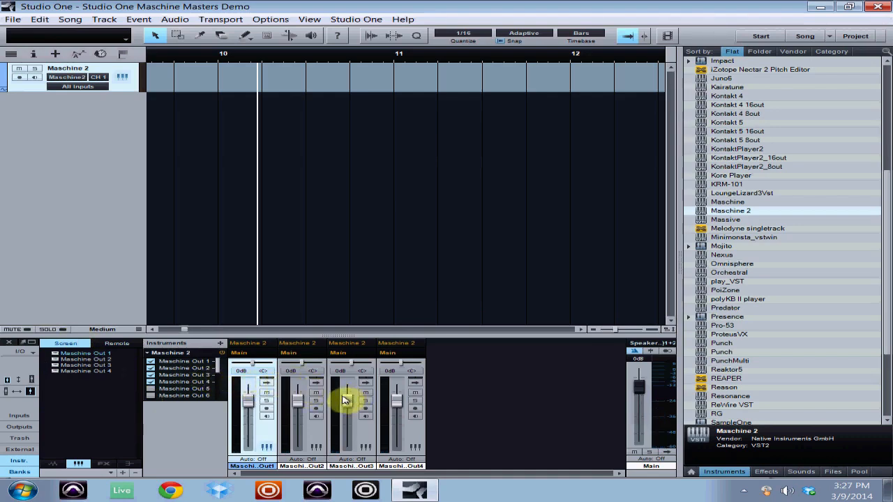
mouse_move(344, 400)
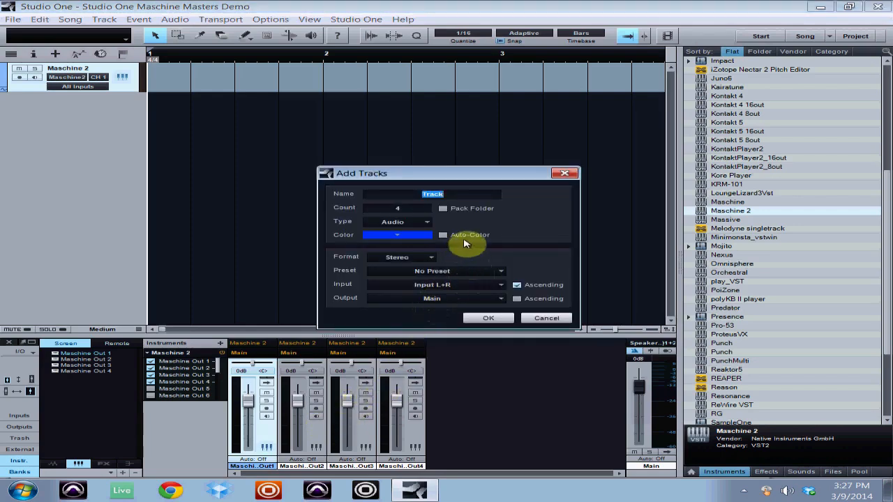
mouse_move(396, 214)
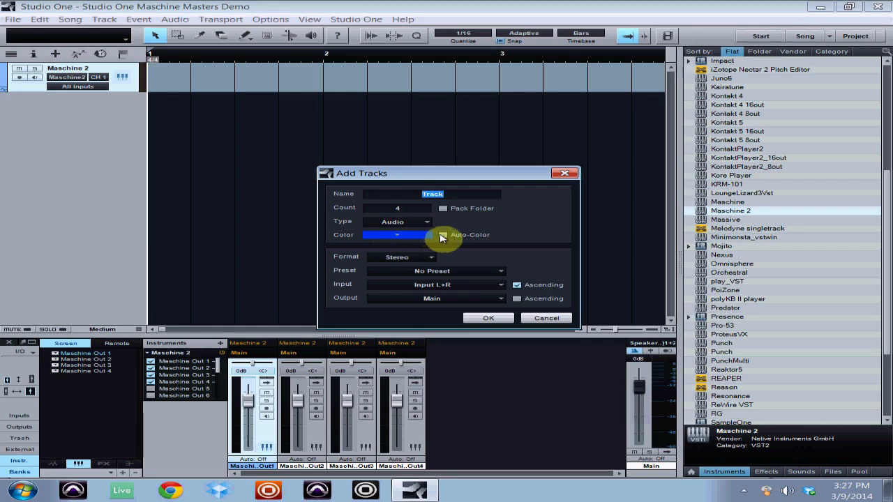
Step: Enable Auto-Color, choose no preset, set input Maschine Out 1 ascending, and confirm
click(443, 235)
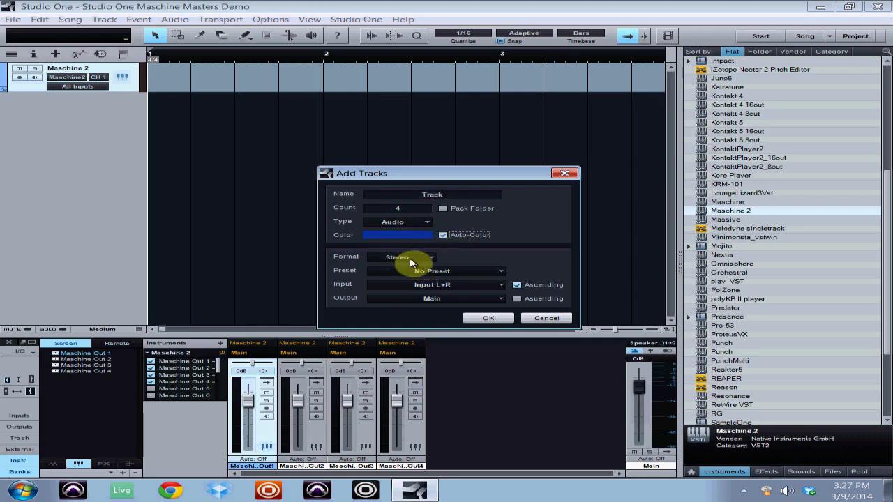
click(498, 270)
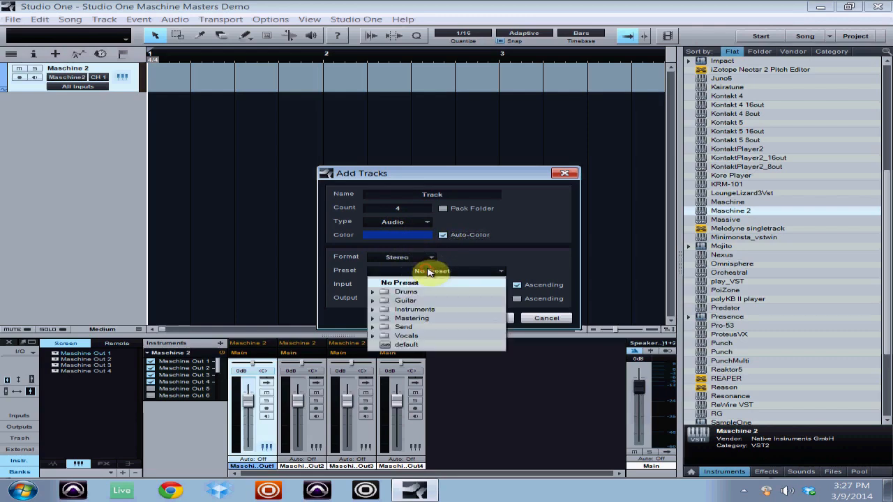
click(401, 281)
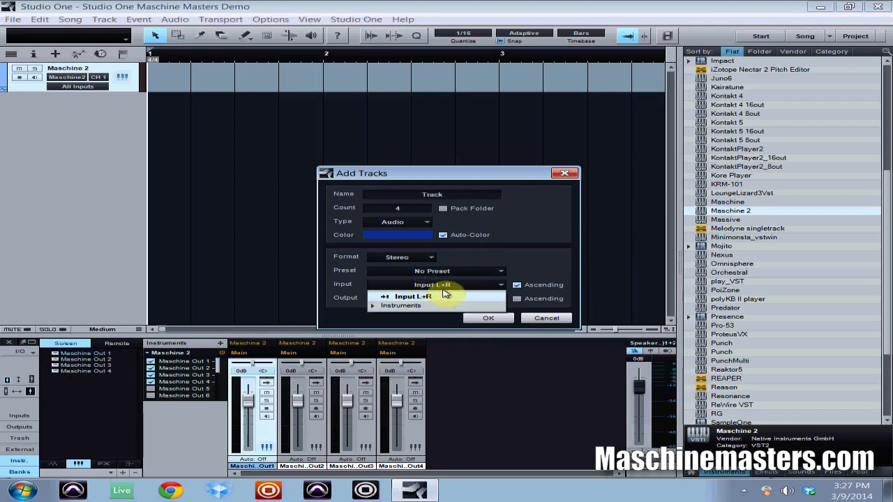
click(400, 305)
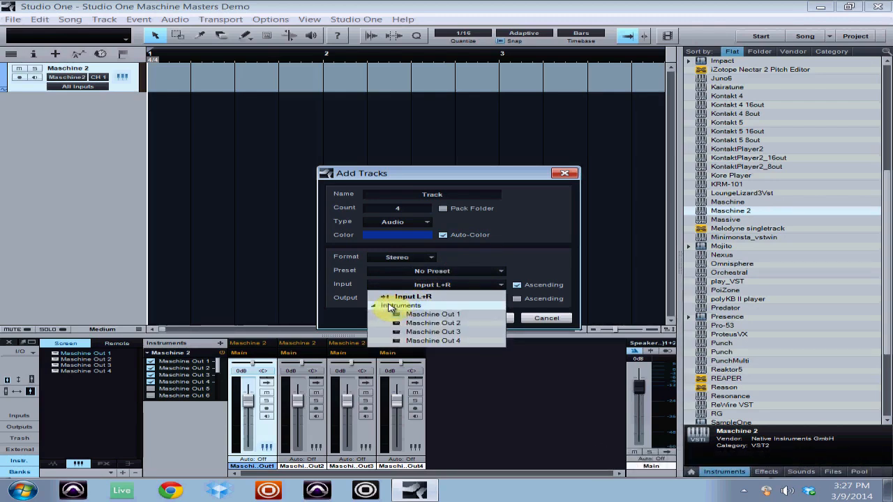
mouse_move(433, 314)
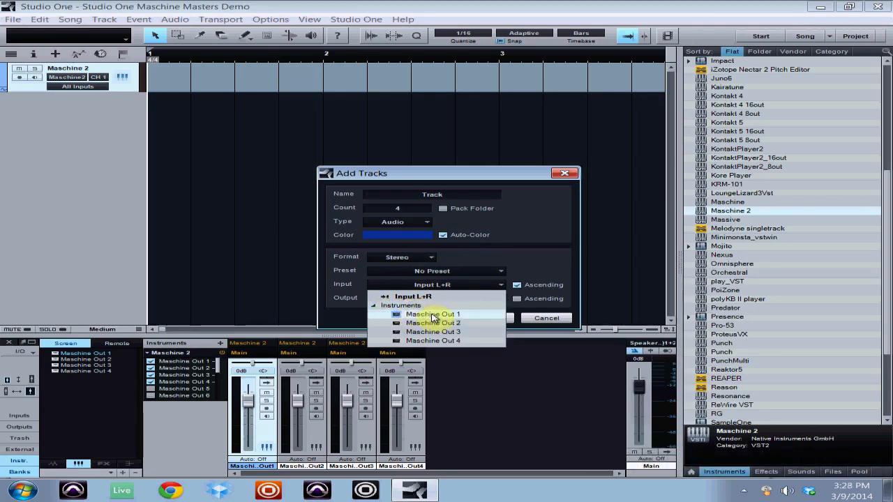
mouse_move(446, 352)
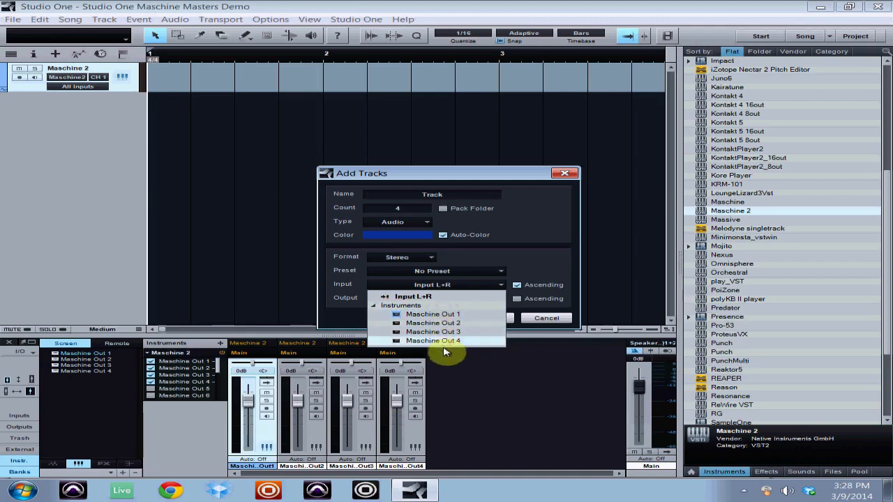
mouse_move(434, 314)
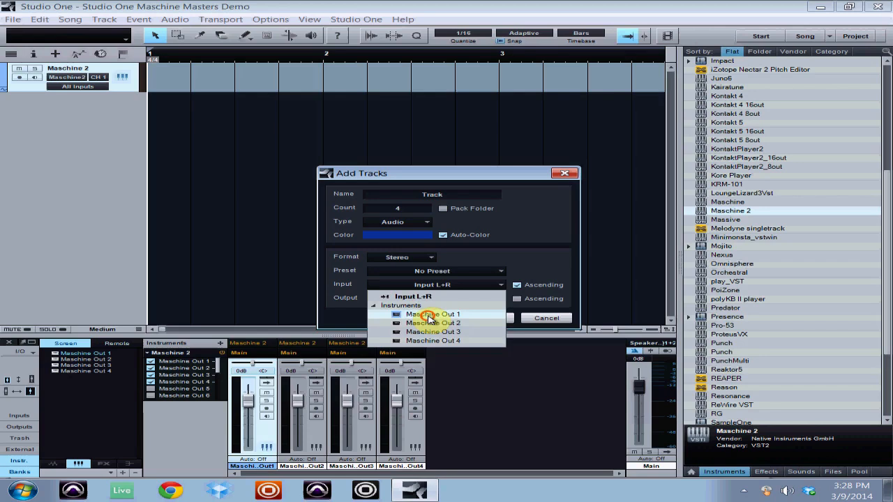
click(432, 314)
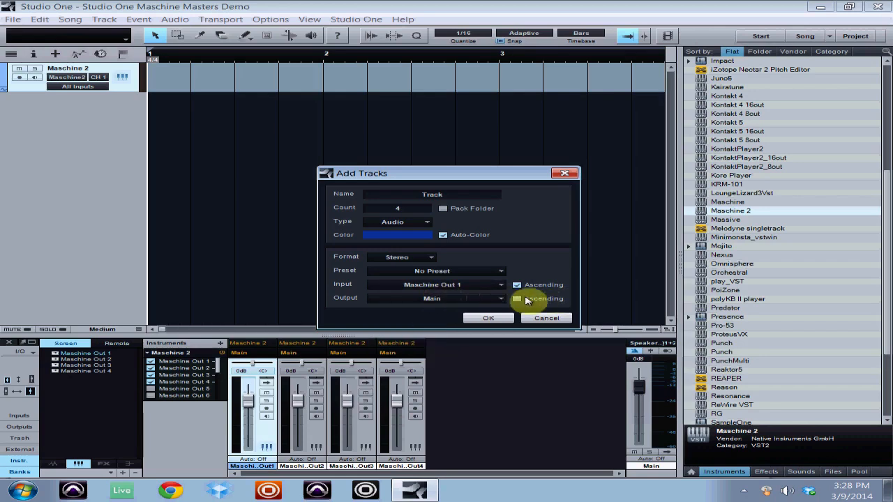
click(516, 299)
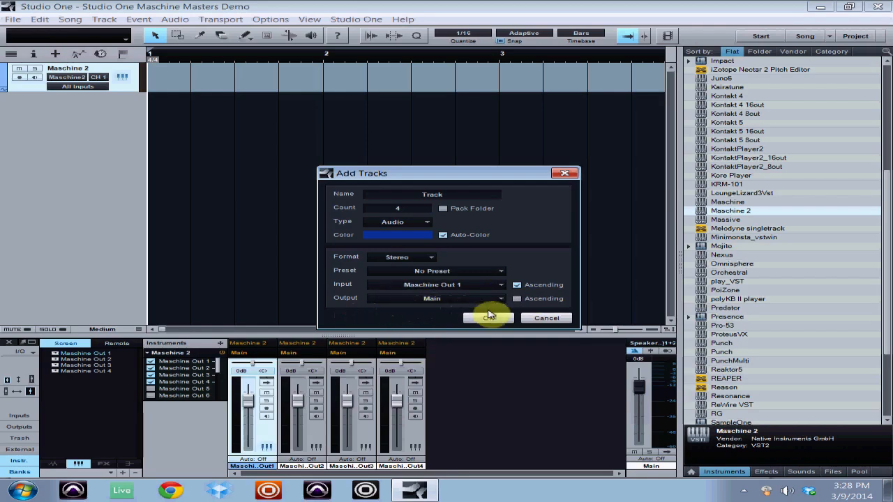
click(487, 318)
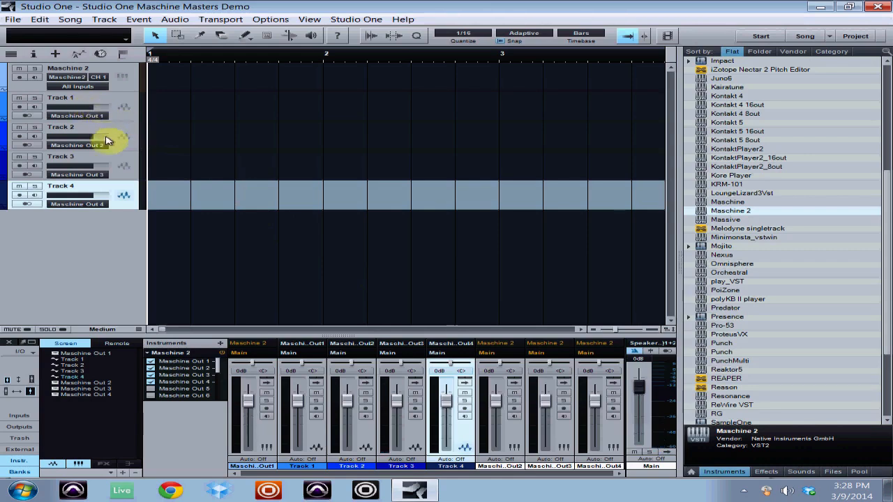
mouse_move(77, 131)
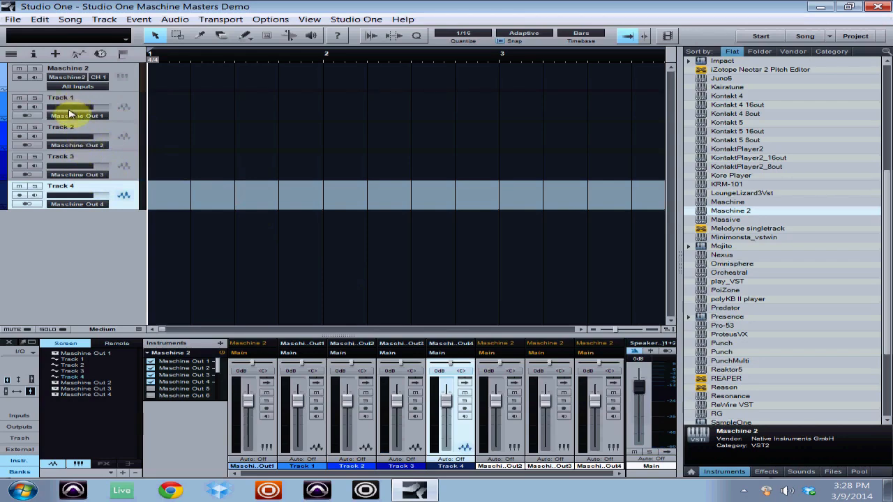
click(78, 116)
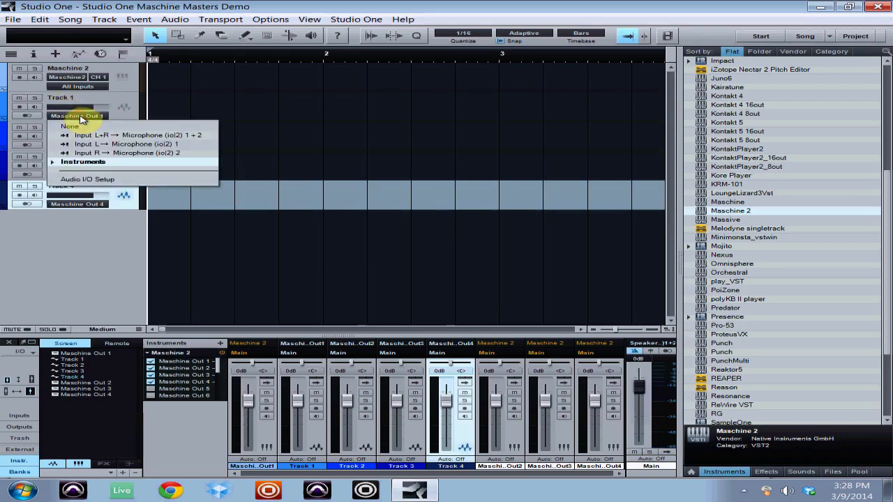
click(77, 145)
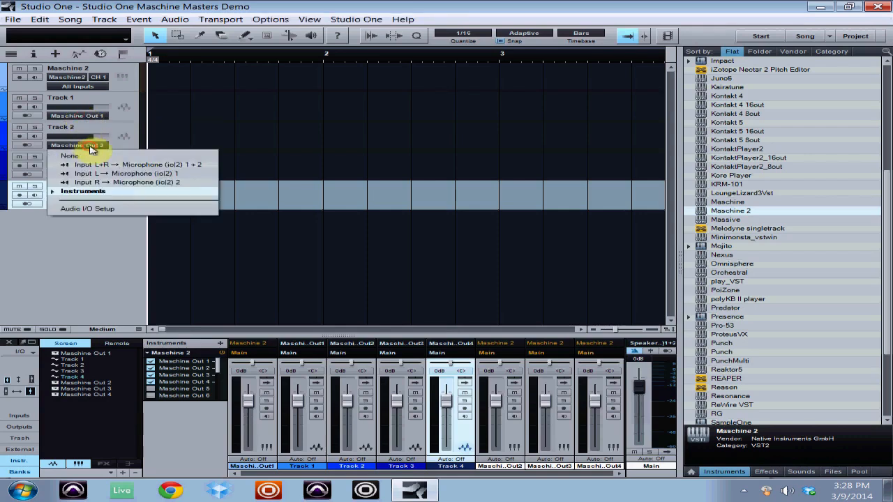
click(83, 191)
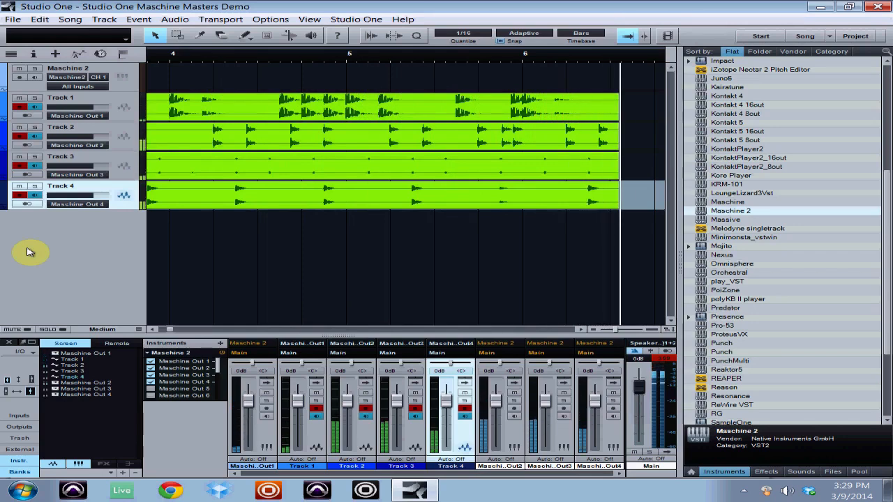
Step: Scroll the arrangement right to follow the recording audio clips
scroll(right, 3)
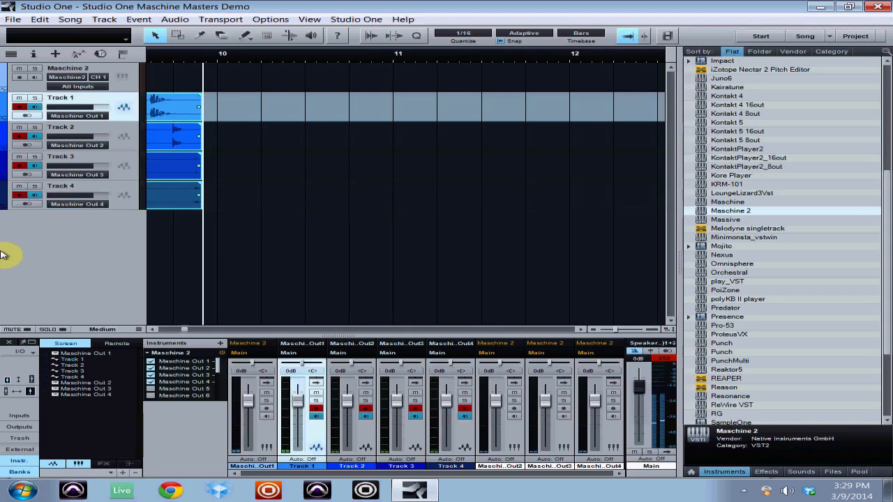
mouse_move(18, 244)
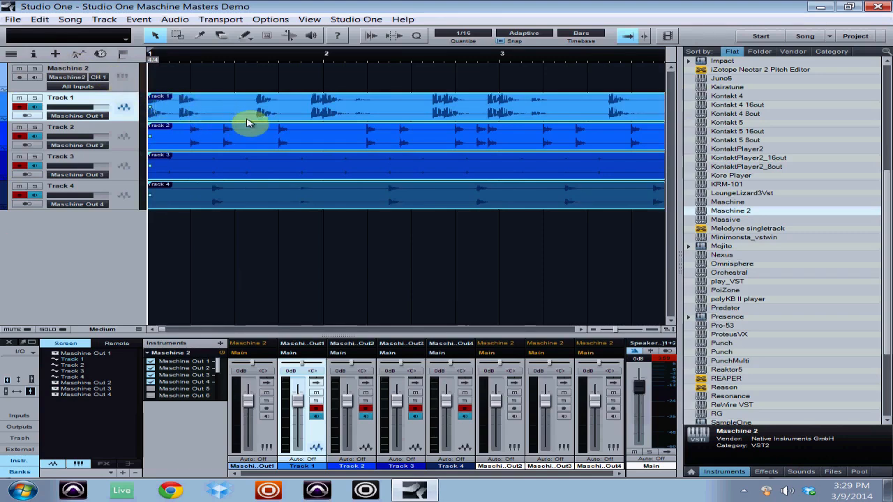
mouse_move(342, 174)
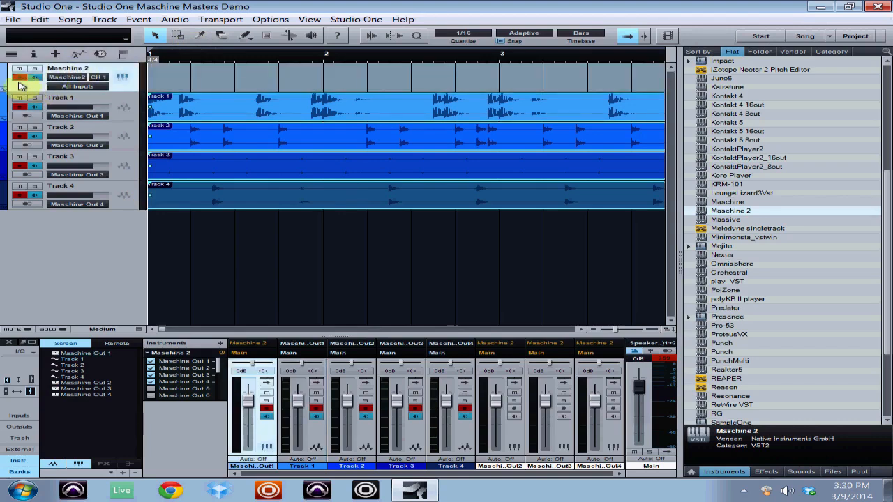
Step: Select the Maschine 2 instrument track for removal
click(20, 69)
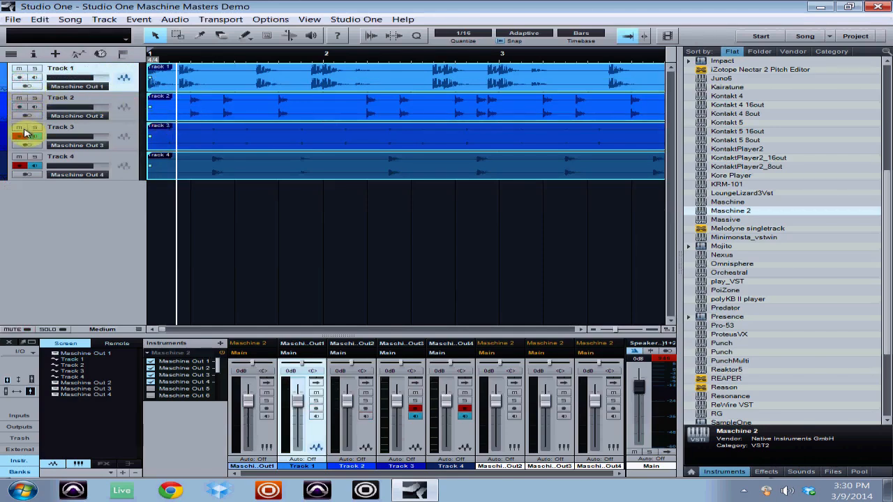
mouse_move(36, 169)
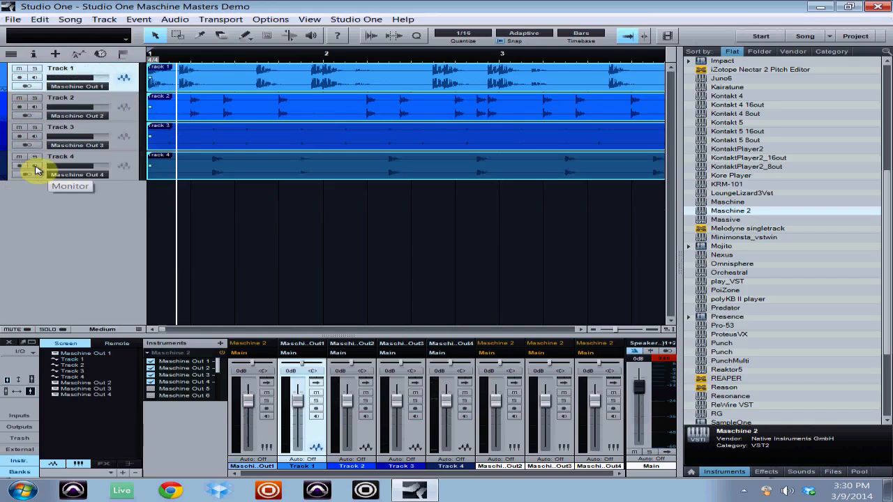